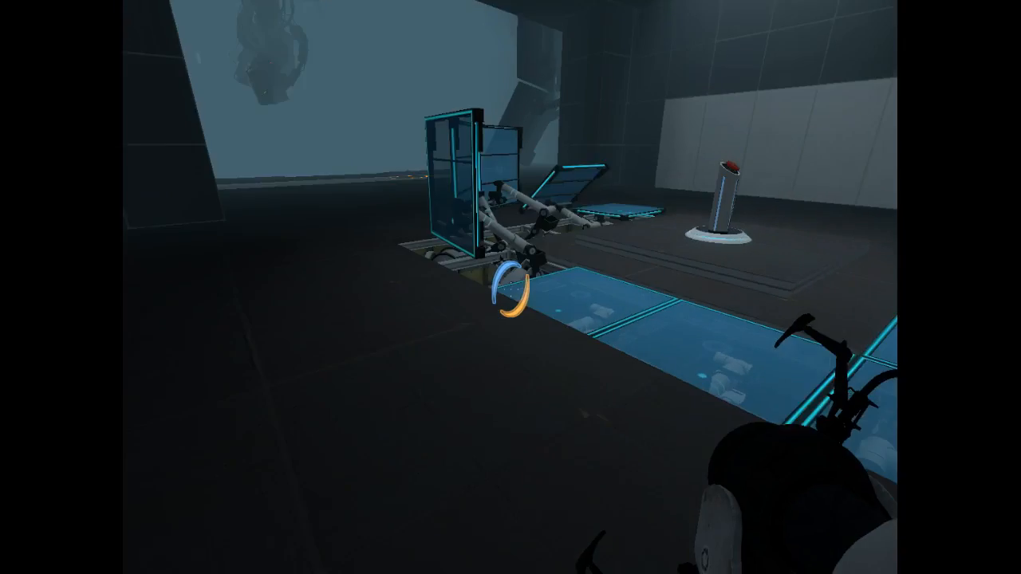
Pause the game mid-test-chamber with Escape to bring up the pause menu.
{"action": "key", "text": "Escape"}
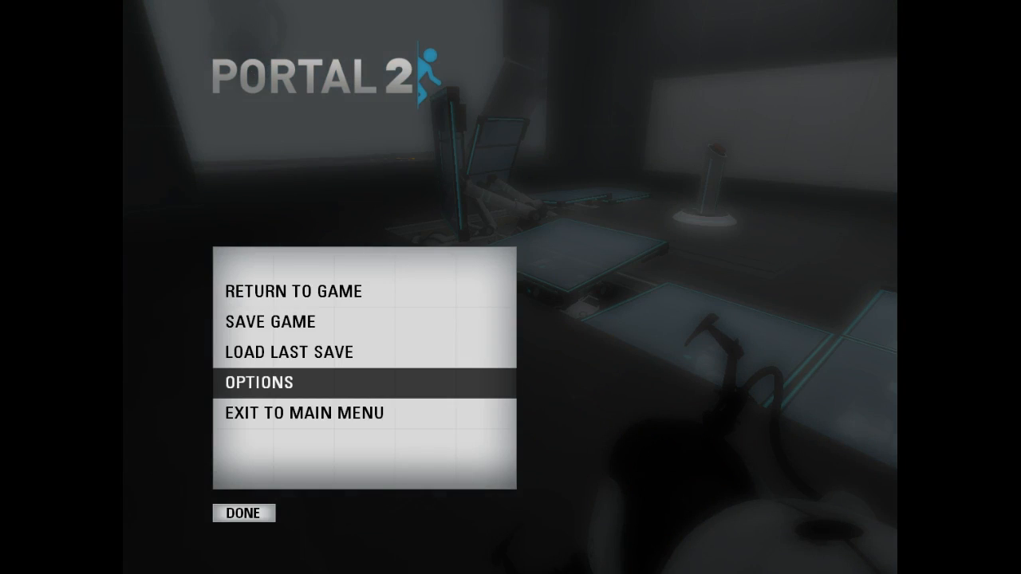
Return to Game and travel through the old test areas to the tower marked 09.
{"action": "left_click", "coordinate": [294, 292]}
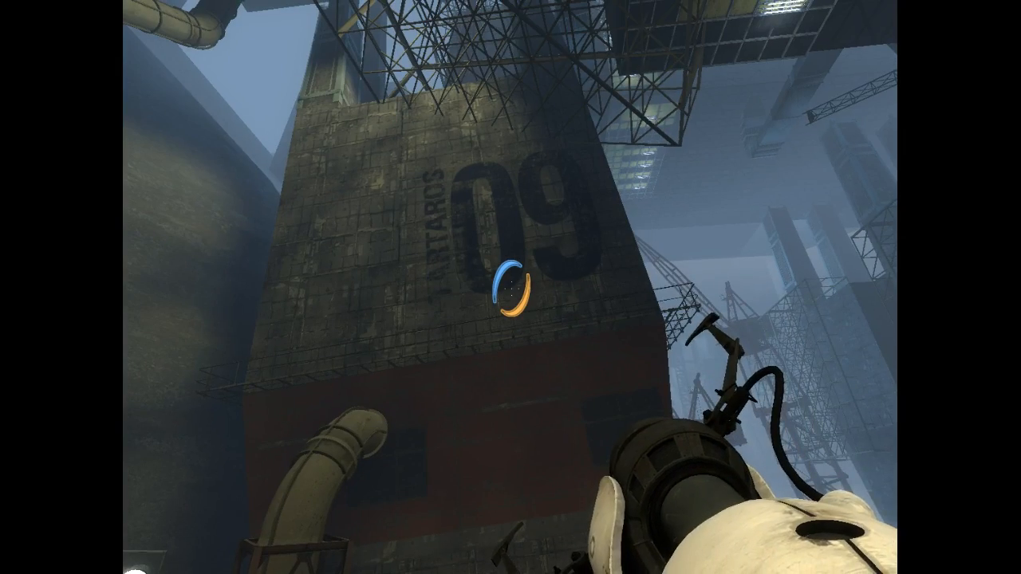
Climb the broken boards and beams to the catwalk stairs in the floodlit hall.
{"action": "left_click", "coordinate": [511, 288]}
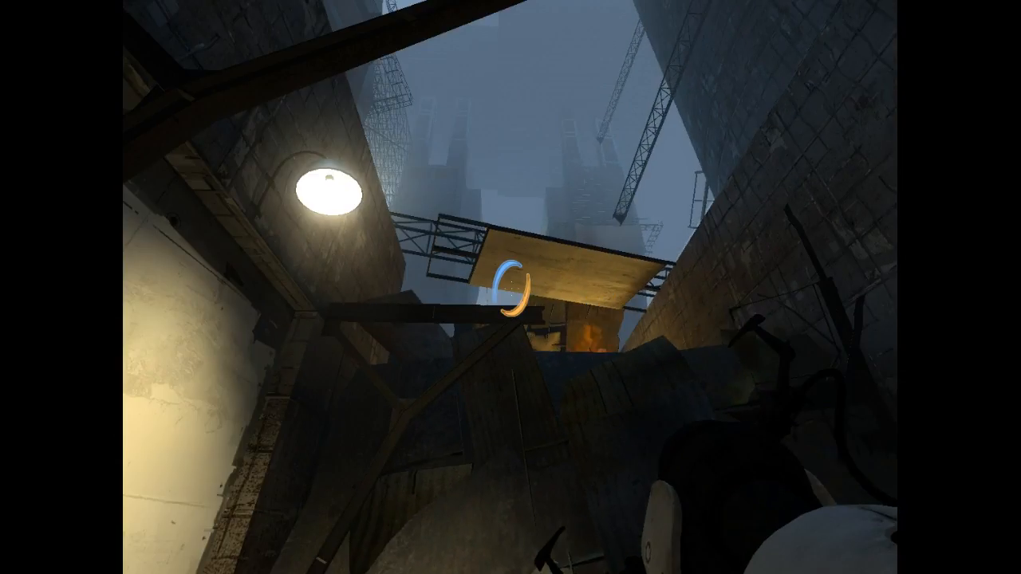
{"action": "left_click", "coordinate": [511, 287]}
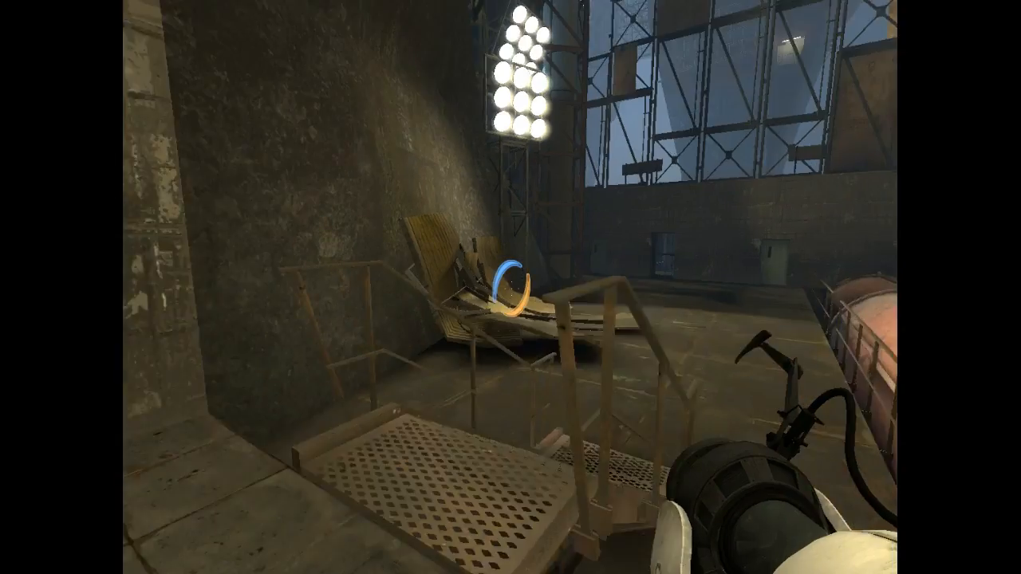
{"action": "mouse_move", "coordinate": [510, 287]}
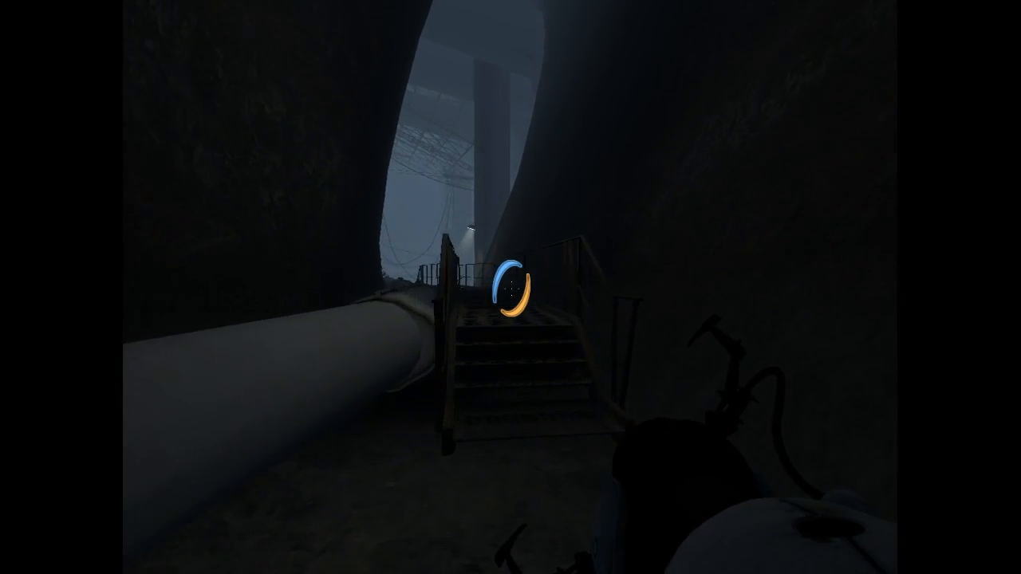
{"action": "mouse_move", "coordinate": [510, 288]}
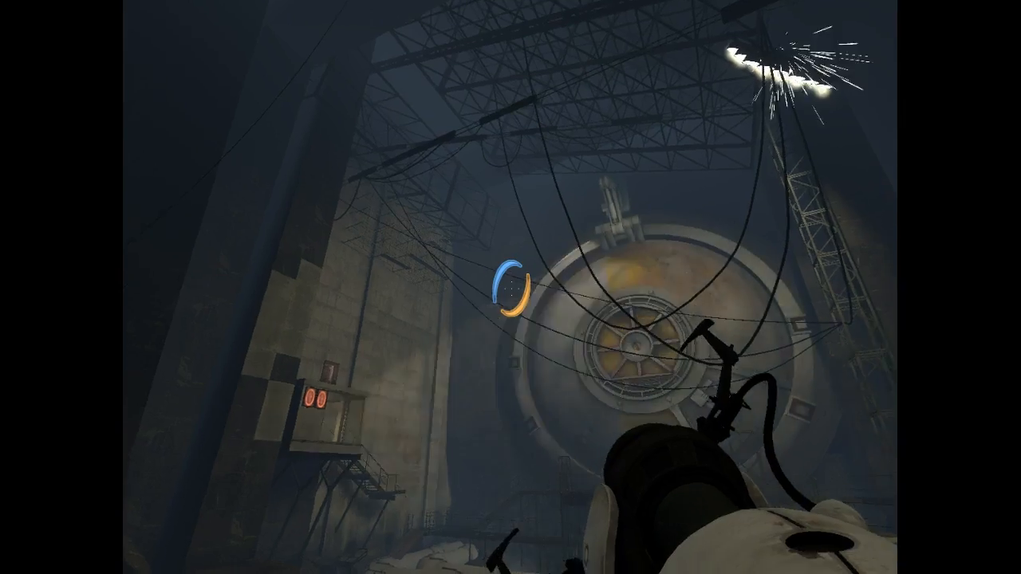
{"action": "mouse_move", "coordinate": [511, 287]}
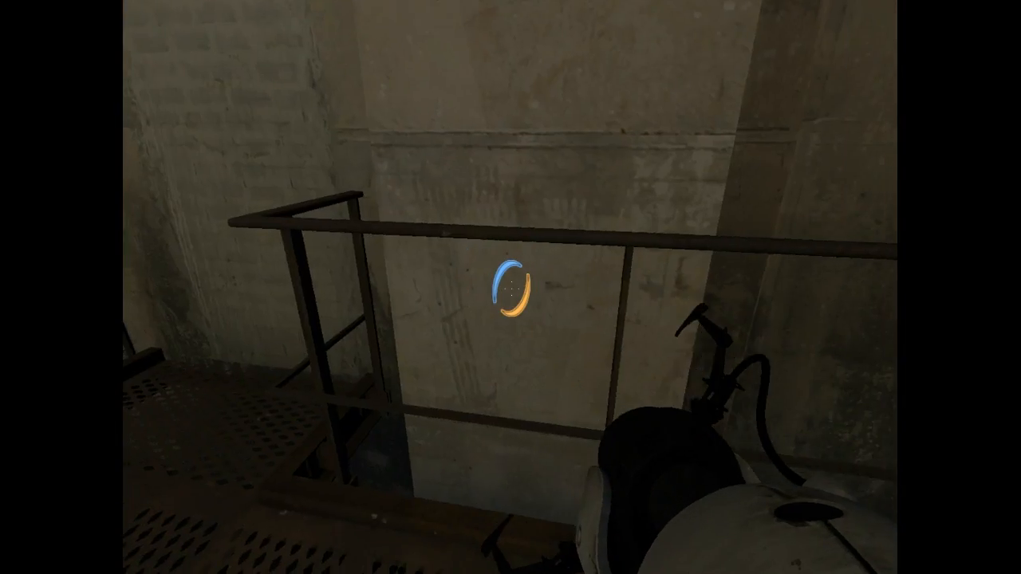
{"action": "mouse_move", "coordinate": [510, 288]}
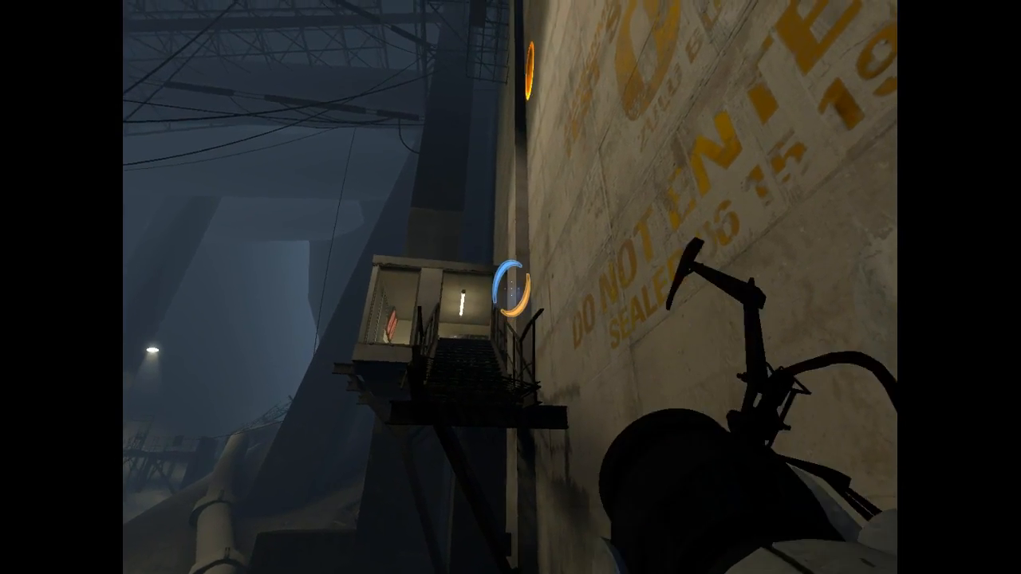
{"action": "mouse_move", "coordinate": [510, 288]}
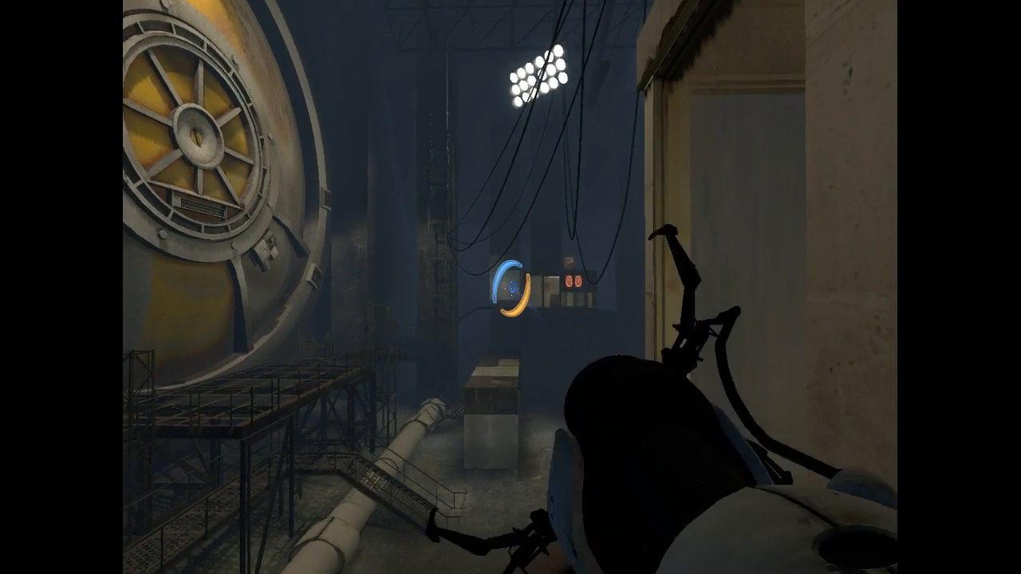
{"action": "mouse_move", "coordinate": [511, 287]}
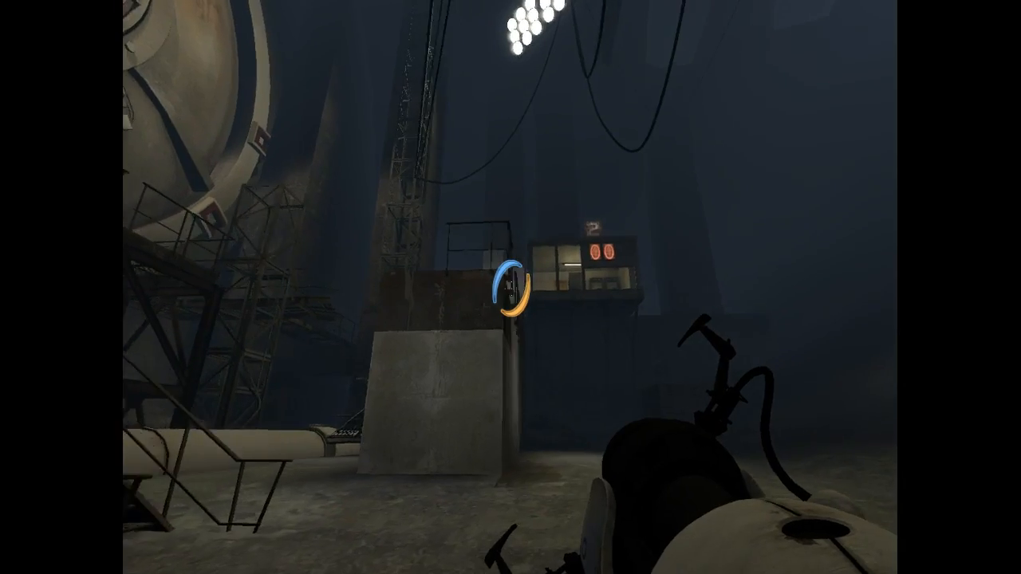
{"action": "mouse_move", "coordinate": [508, 295]}
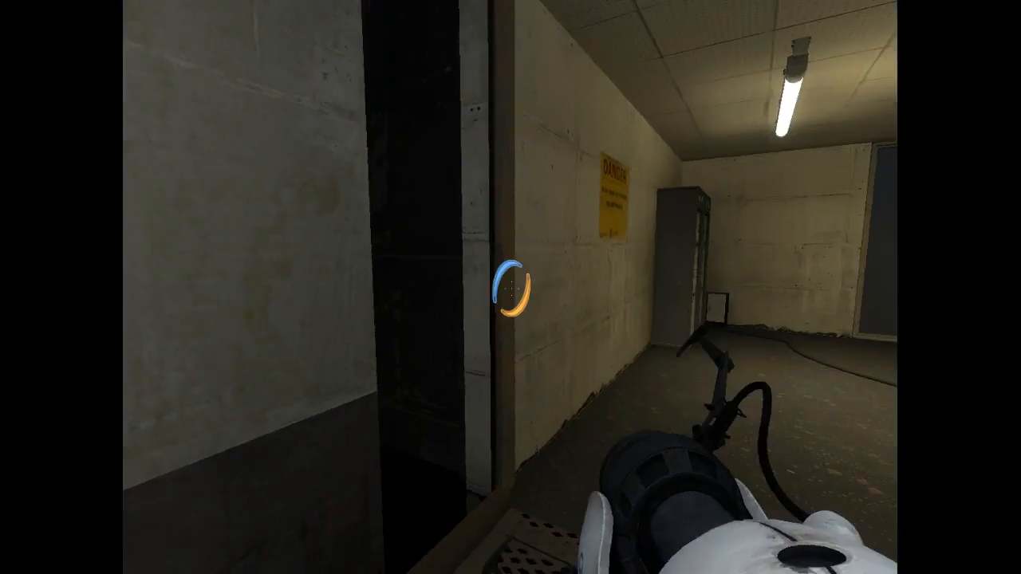
{"action": "mouse_move", "coordinate": [510, 288]}
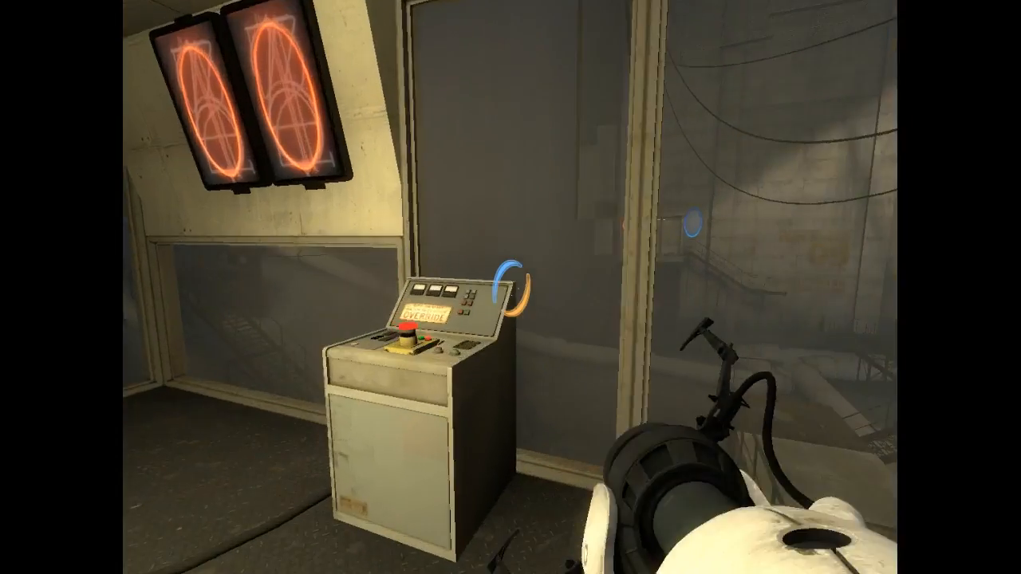
Enter the observation booth and click at the override console with the red button.
{"action": "left_click", "coordinate": [511, 288]}
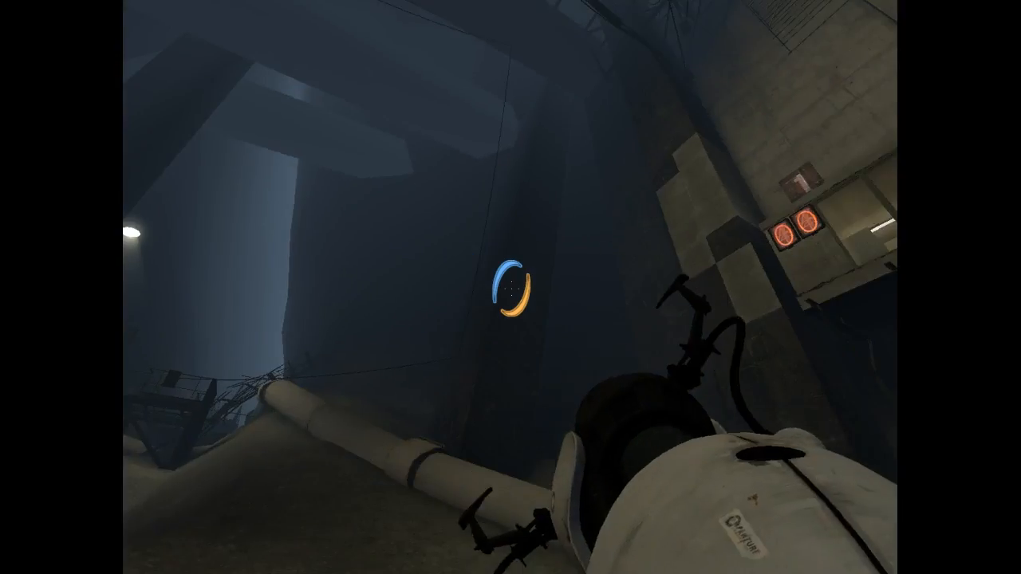
{"action": "mouse_move", "coordinate": [510, 287]}
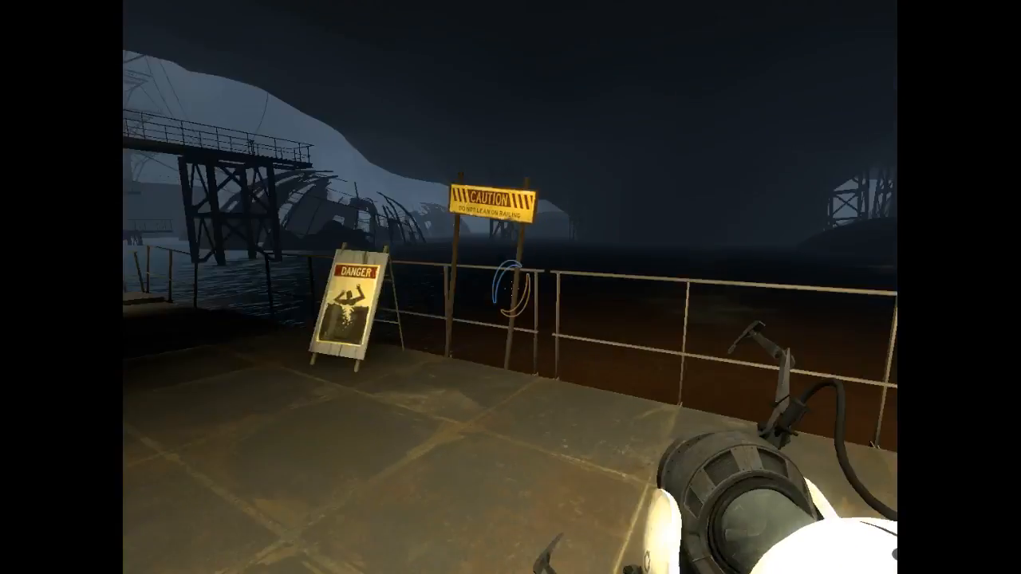
{"action": "mouse_move", "coordinate": [511, 287]}
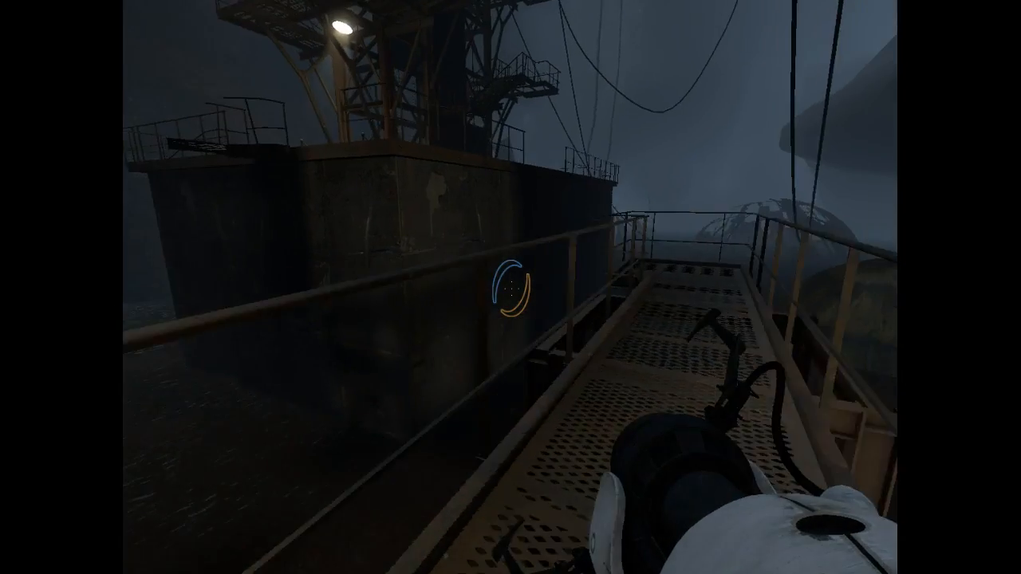
{"action": "mouse_move", "coordinate": [511, 288]}
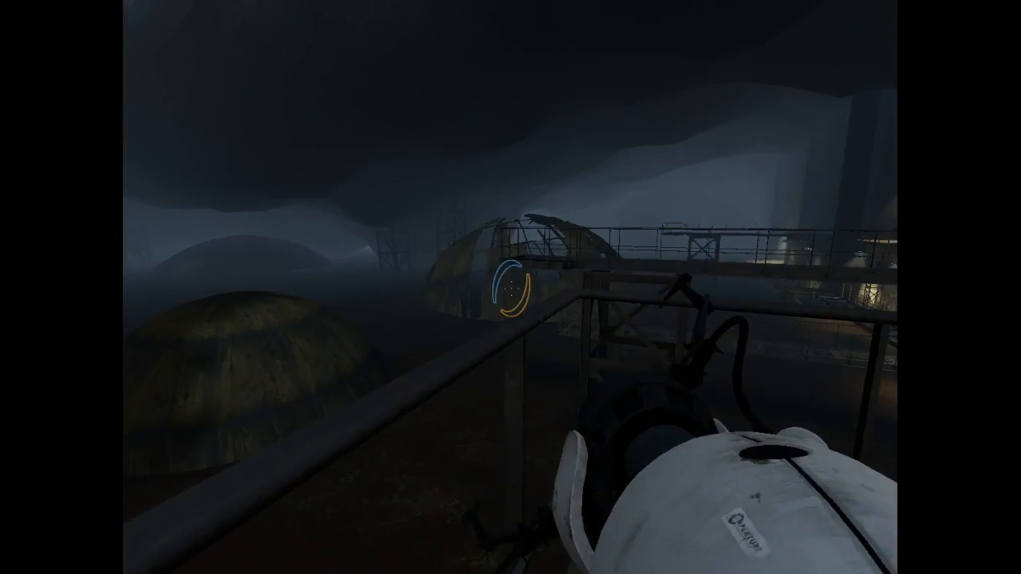
Cross the railed catwalk above the domed enrichment spheres, placing an orange portal.
{"action": "left_click", "coordinate": [510, 287]}
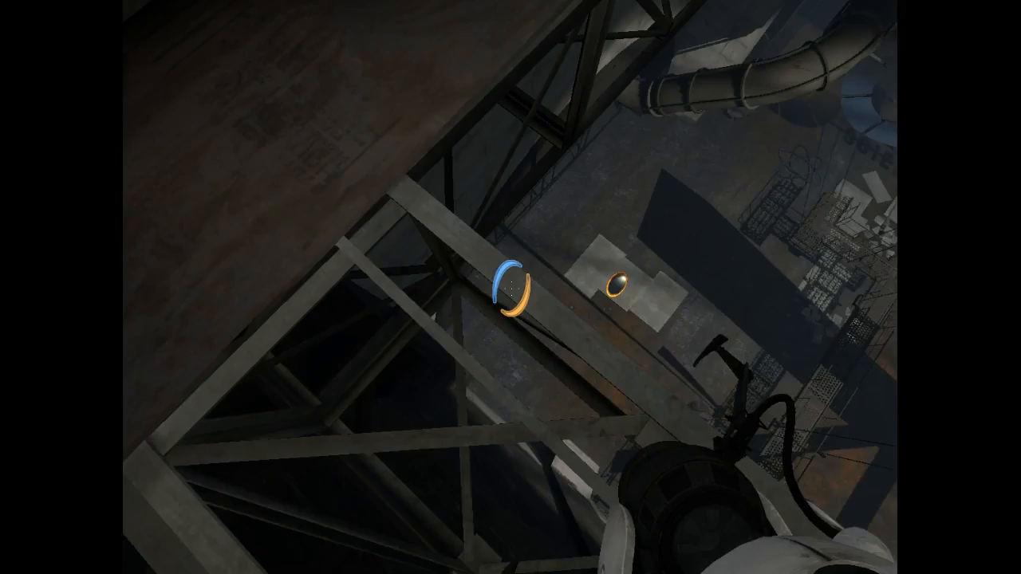
{"action": "mouse_move", "coordinate": [511, 287]}
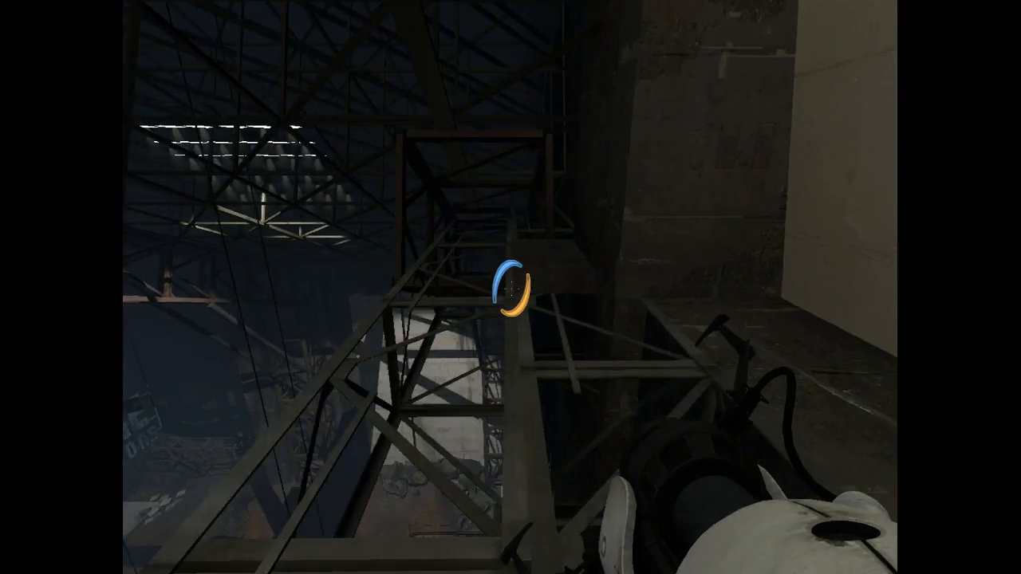
{"action": "mouse_move", "coordinate": [511, 287]}
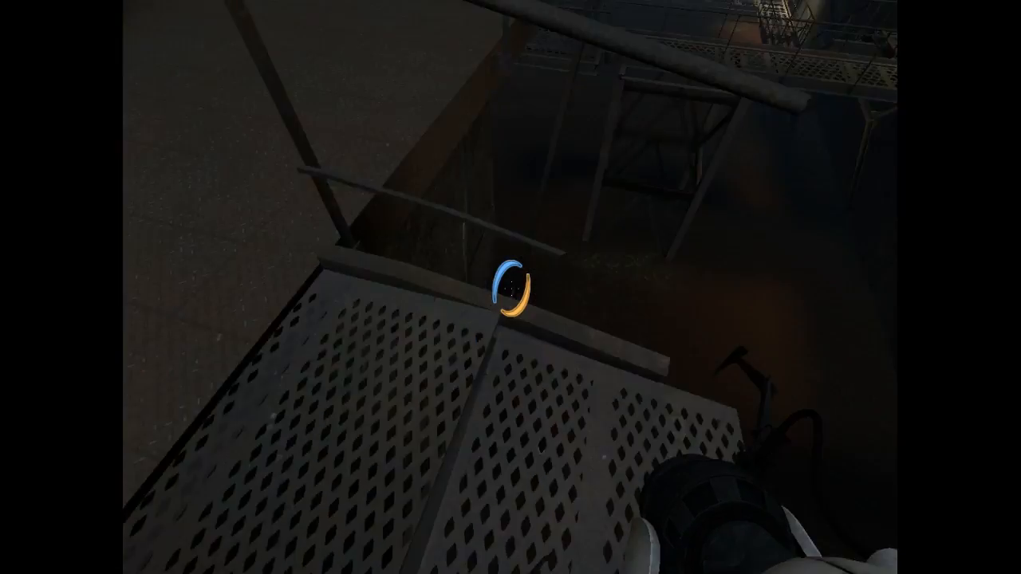
{"action": "mouse_move", "coordinate": [510, 287]}
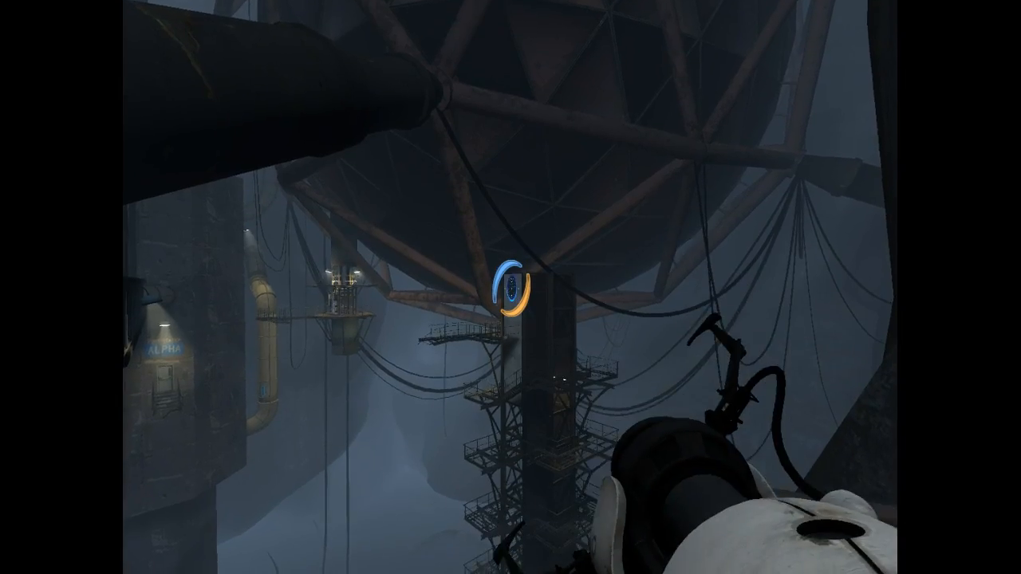
Fire a portal to escape the dark shaft onto the catwalk by the blue portal.
{"action": "left_click", "coordinate": [511, 295]}
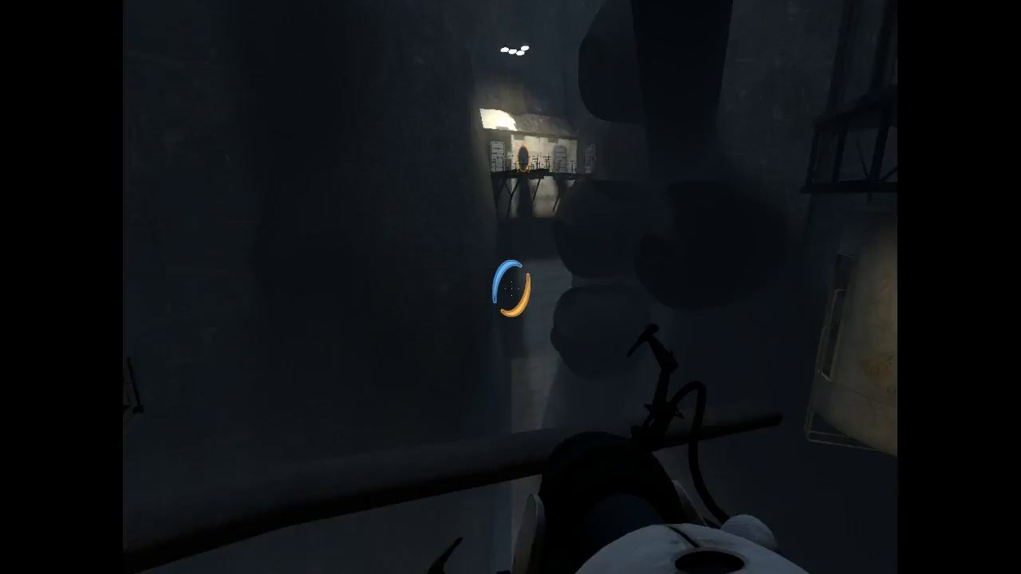
{"action": "mouse_move", "coordinate": [511, 287]}
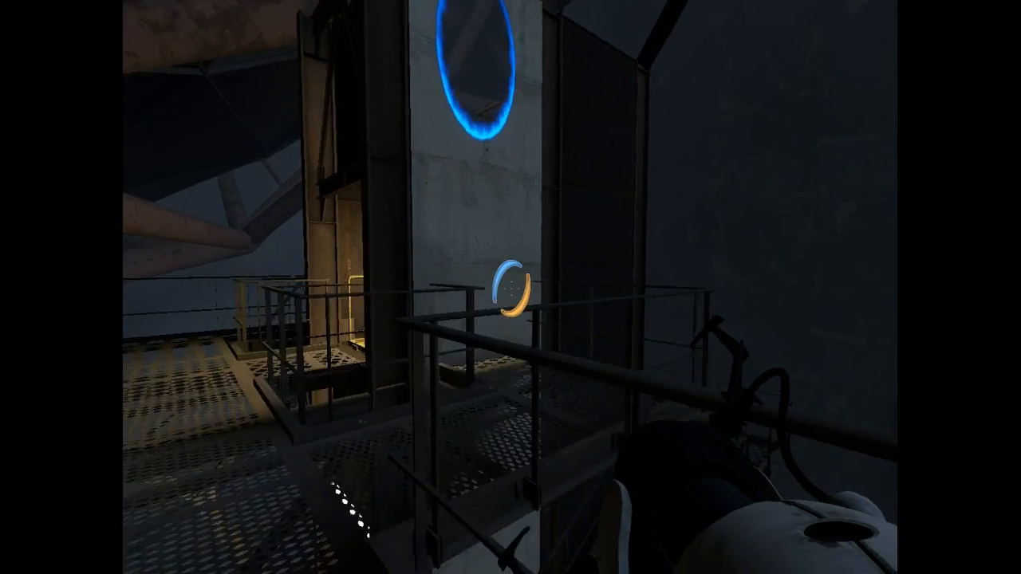